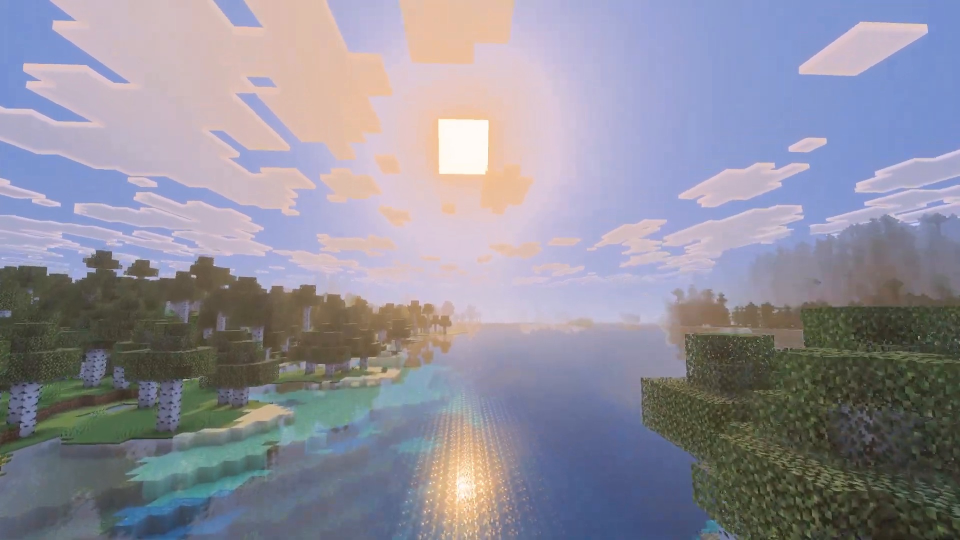
{"action": "mouse_move", "coordinate": [480, 270]}
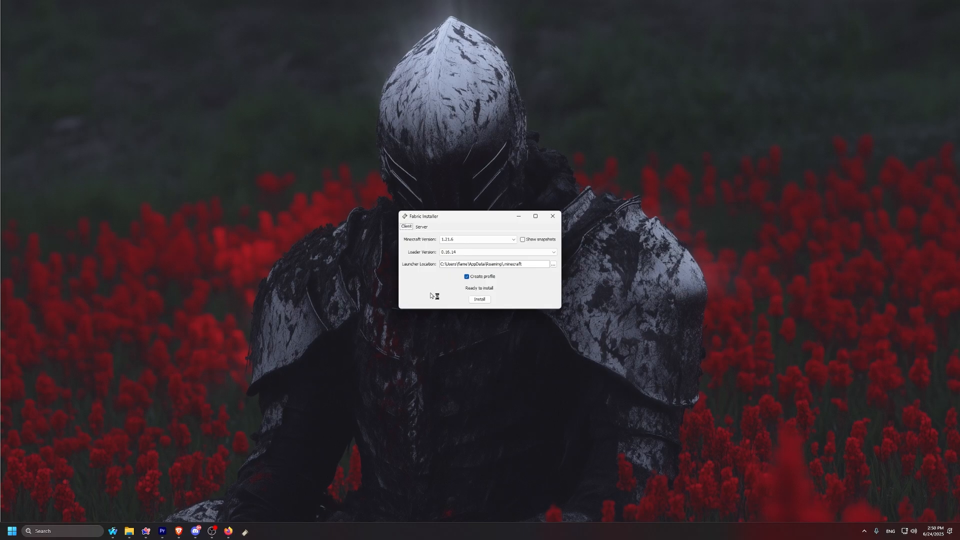
Install Fabric for Minecraft 1.21.6 and download the Iris installer jar to the desktop.
{"action": "left_click", "coordinate": [479, 299]}
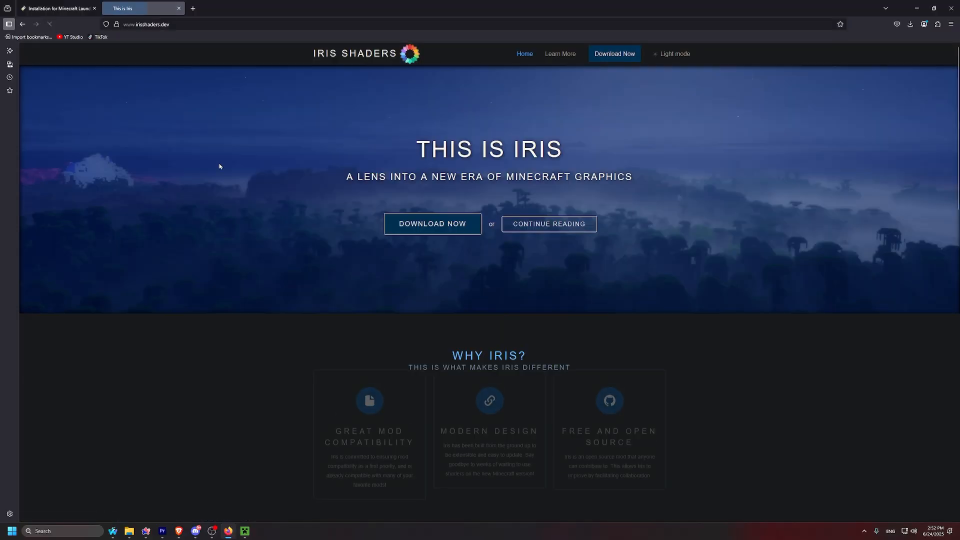
{"action": "left_click", "coordinate": [432, 223]}
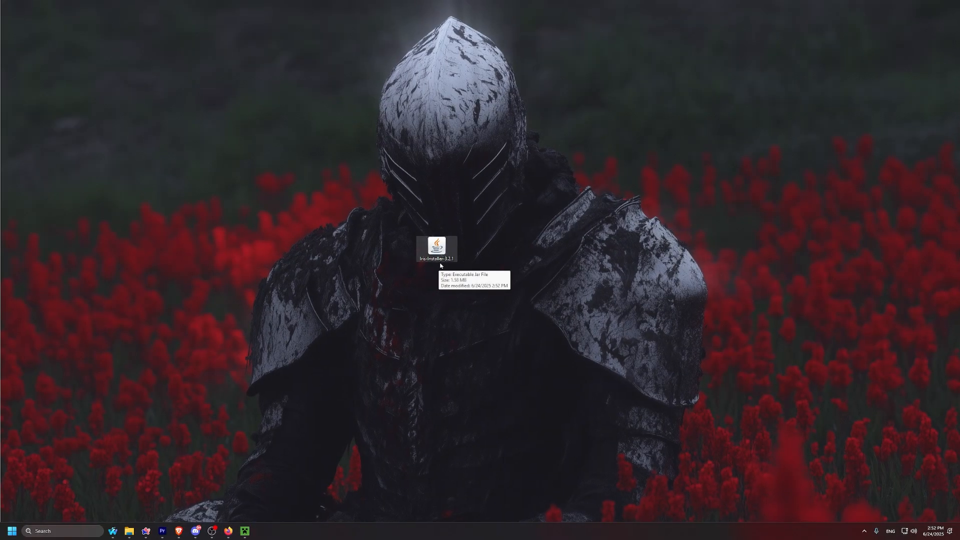
Install Iris for 1.21.6 from the downloaded jar, check Video Settings, and search for CurseForge shaders.
{"action": "double_click", "coordinate": [437, 247]}
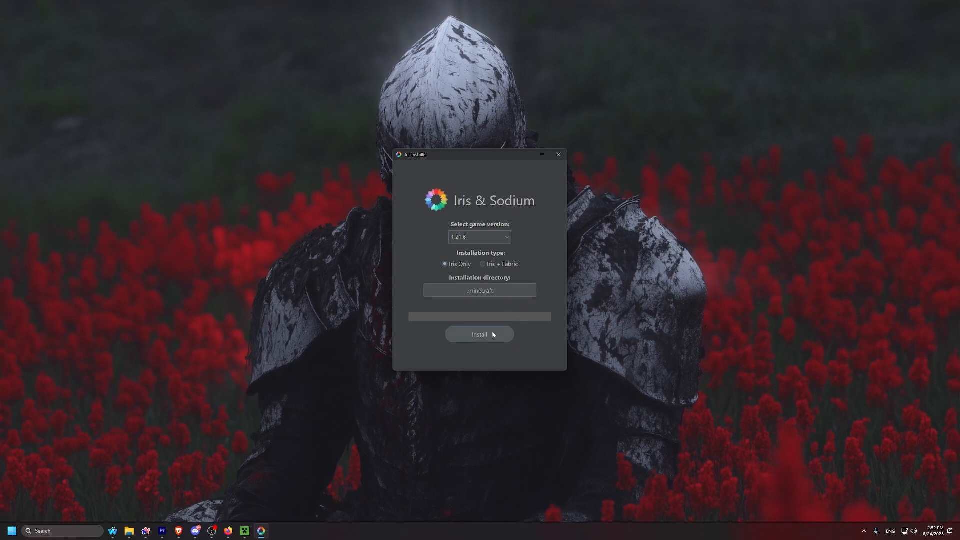
{"action": "left_click", "coordinate": [478, 334]}
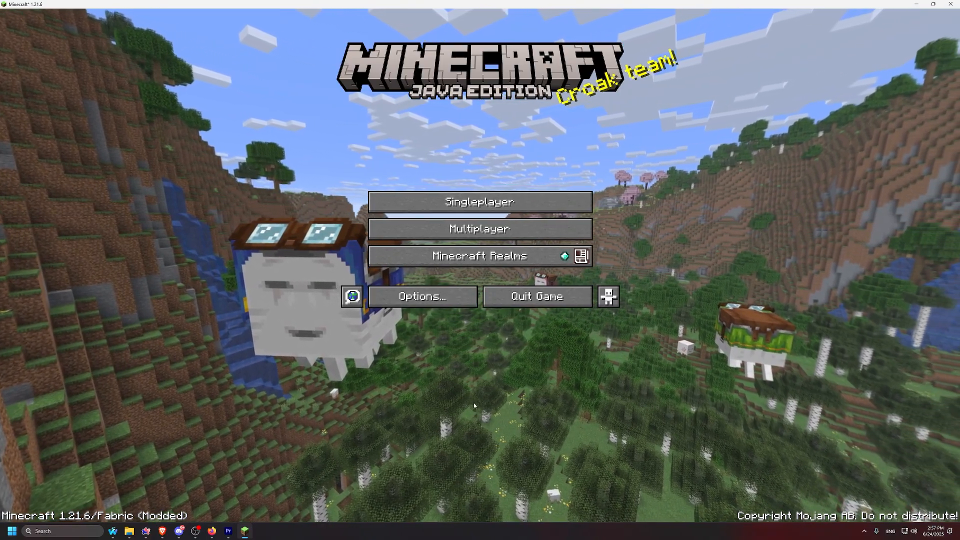
{"action": "left_click", "coordinate": [421, 296]}
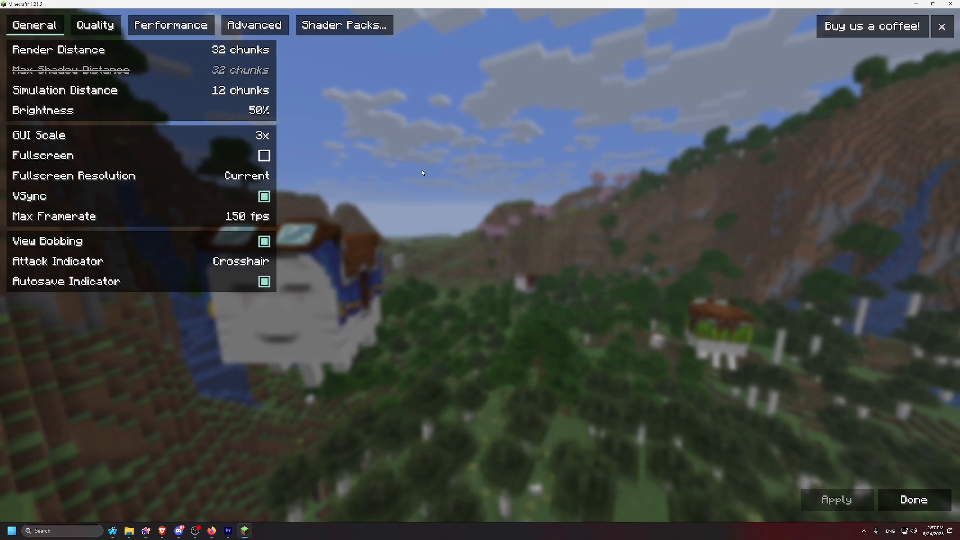
{"action": "left_click", "coordinate": [343, 25]}
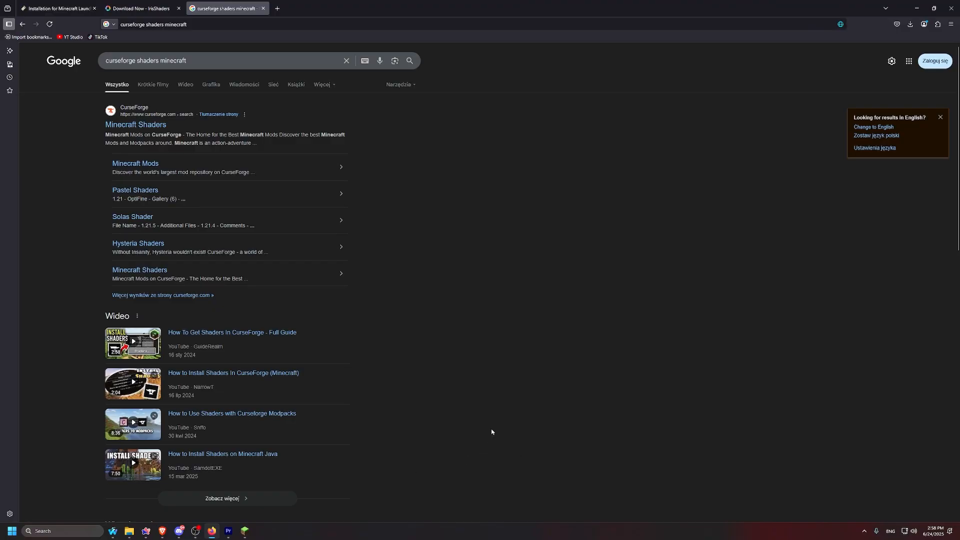
Browse CurseForge's Minecraft shader pack listings up and down the page.
{"action": "left_click", "coordinate": [136, 125]}
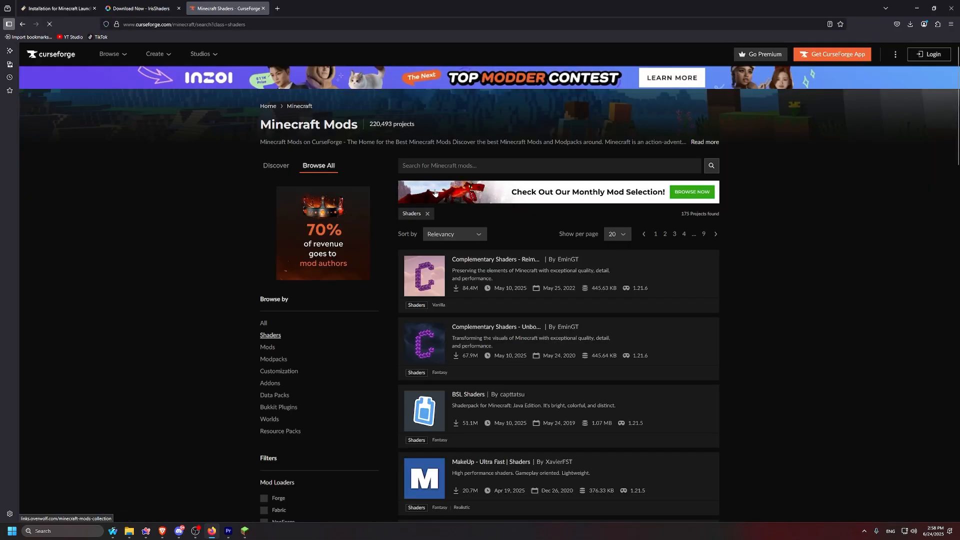
{"action": "scroll", "scroll_direction": "down", "scroll_amount": 3}
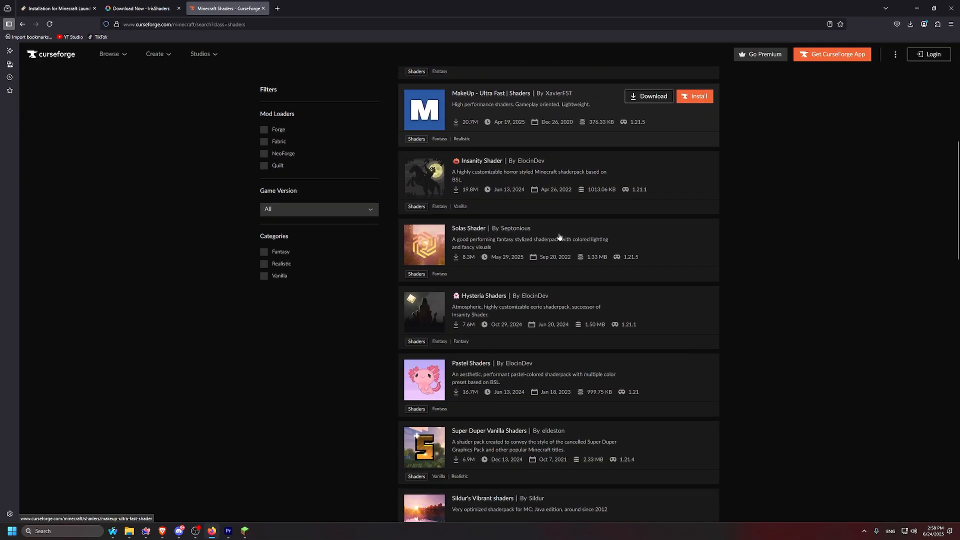
{"action": "scroll", "scroll_direction": "down", "scroll_amount": 3}
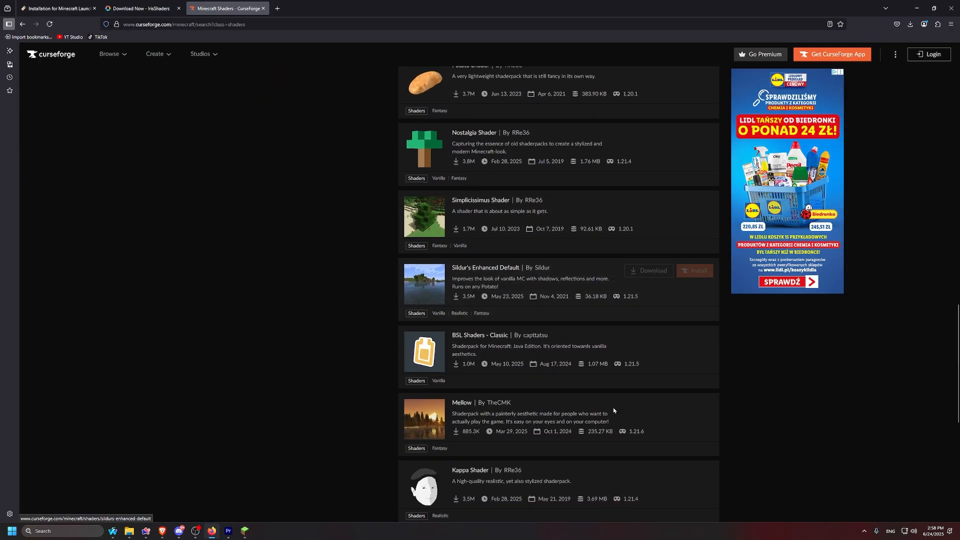
{"action": "scroll", "scroll_direction": "up", "scroll_amount": 3}
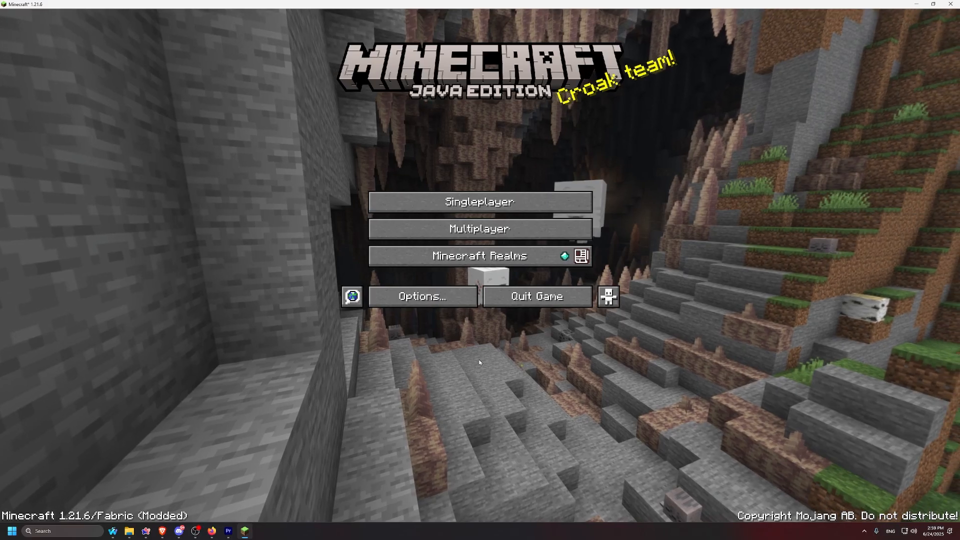
Reach the Shader Packs screen and open the shaderpacks folder to add Bliss v2.0.4.
{"action": "left_click", "coordinate": [421, 296]}
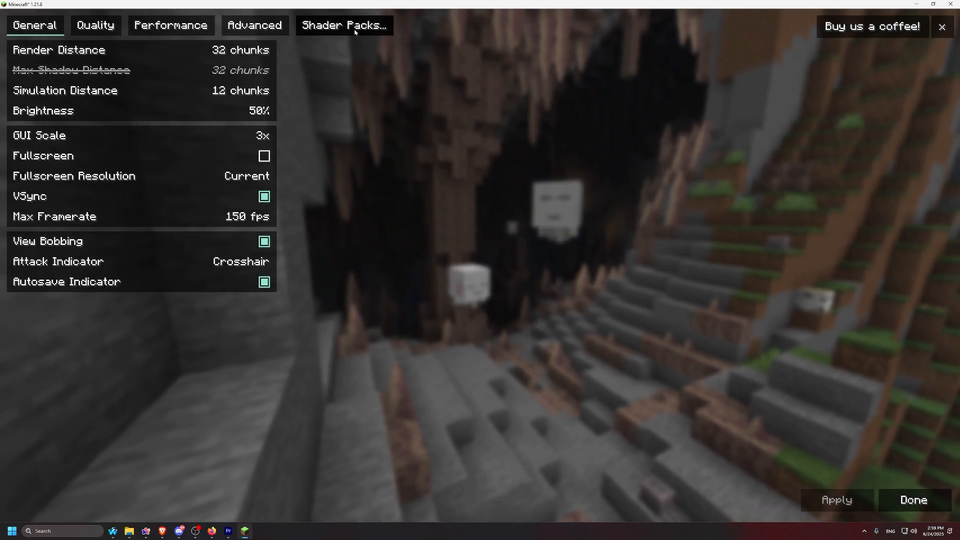
{"action": "left_click", "coordinate": [343, 25]}
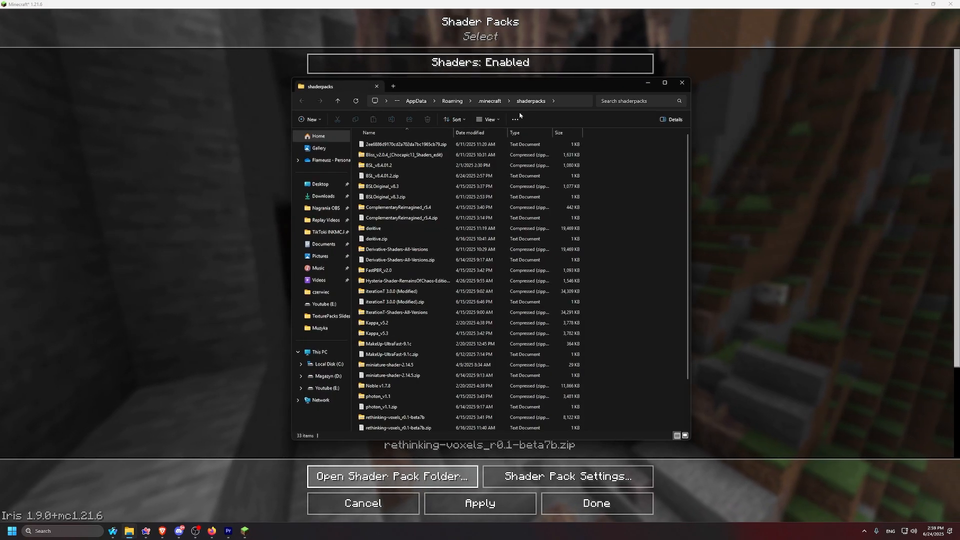
{"action": "left_click", "coordinate": [323, 195]}
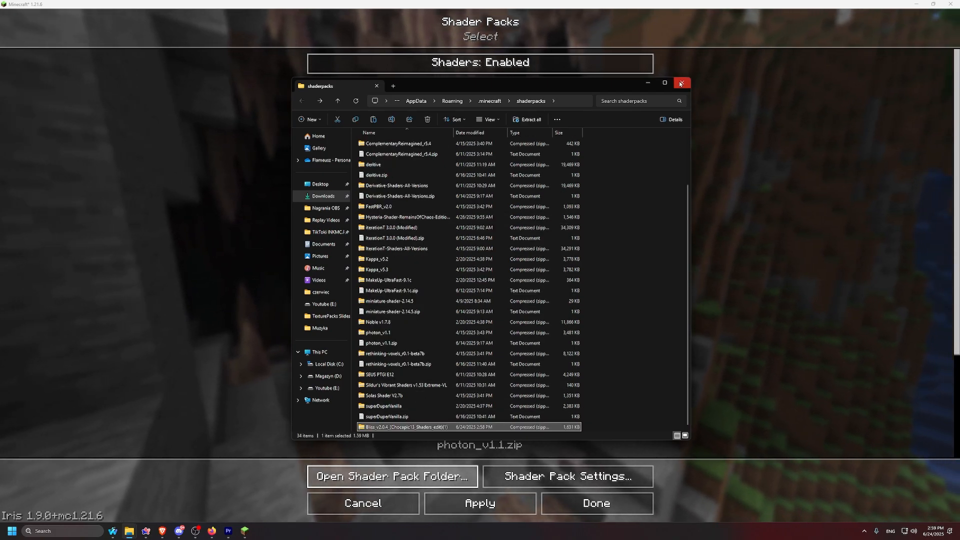
Close the folder window, select deritive.zip, apply it and return to the game.
{"action": "left_click", "coordinate": [679, 83]}
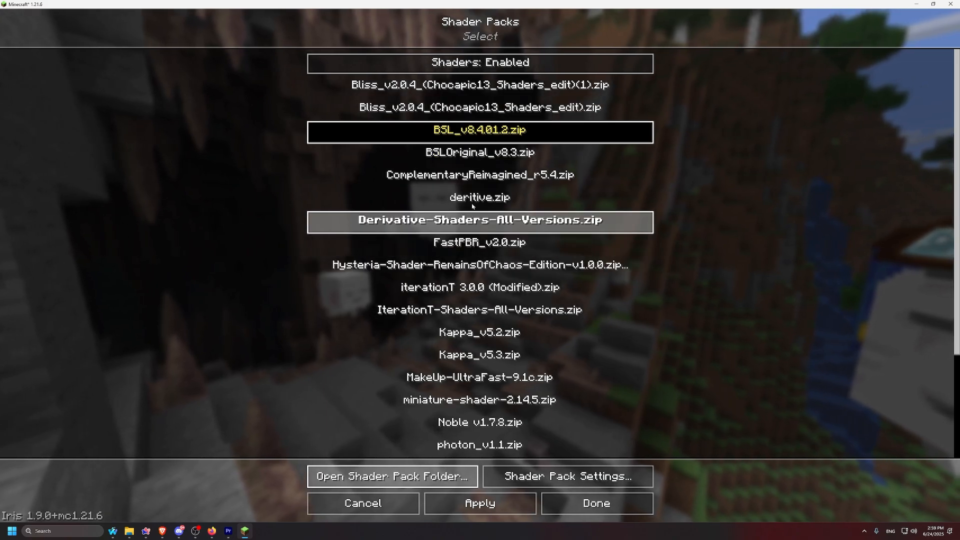
{"action": "left_click", "coordinate": [479, 197]}
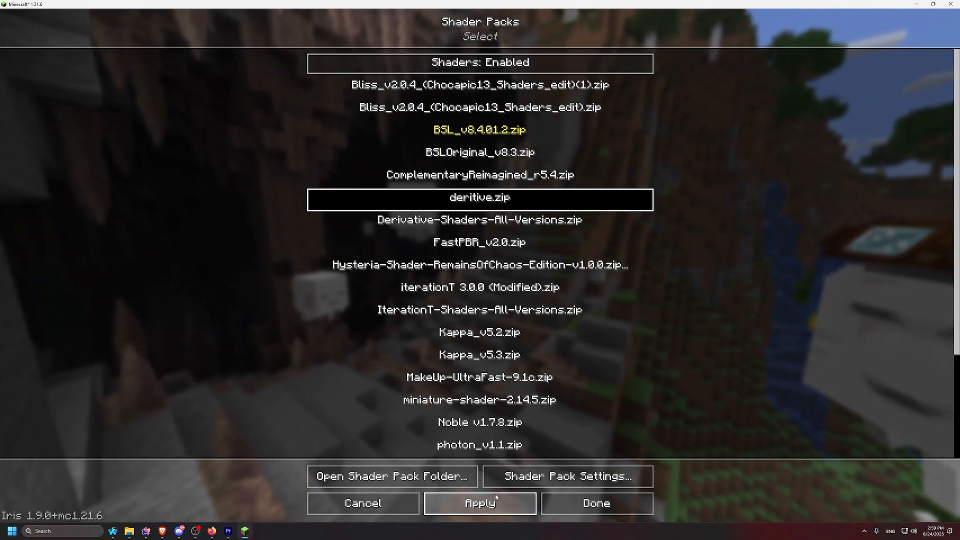
{"action": "left_click", "coordinate": [594, 503]}
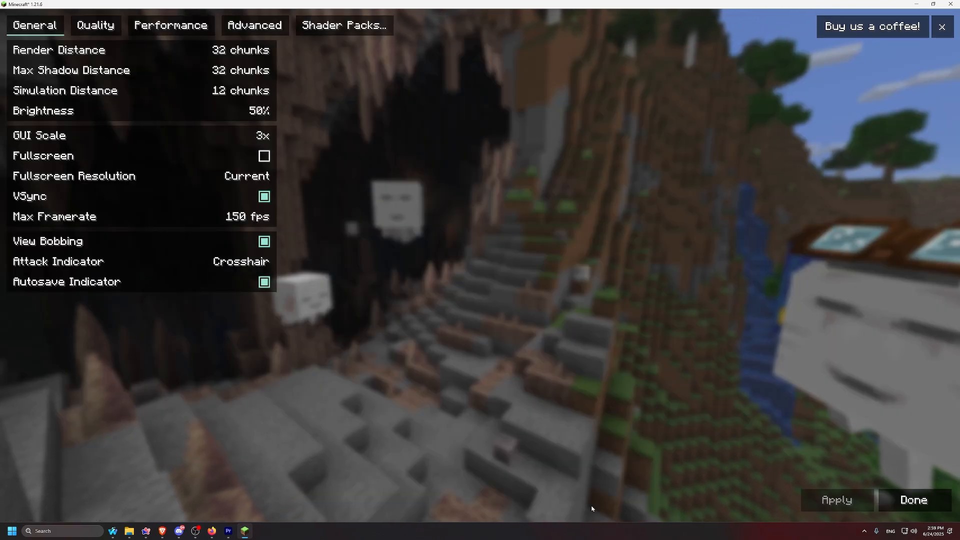
{"action": "left_click", "coordinate": [912, 499]}
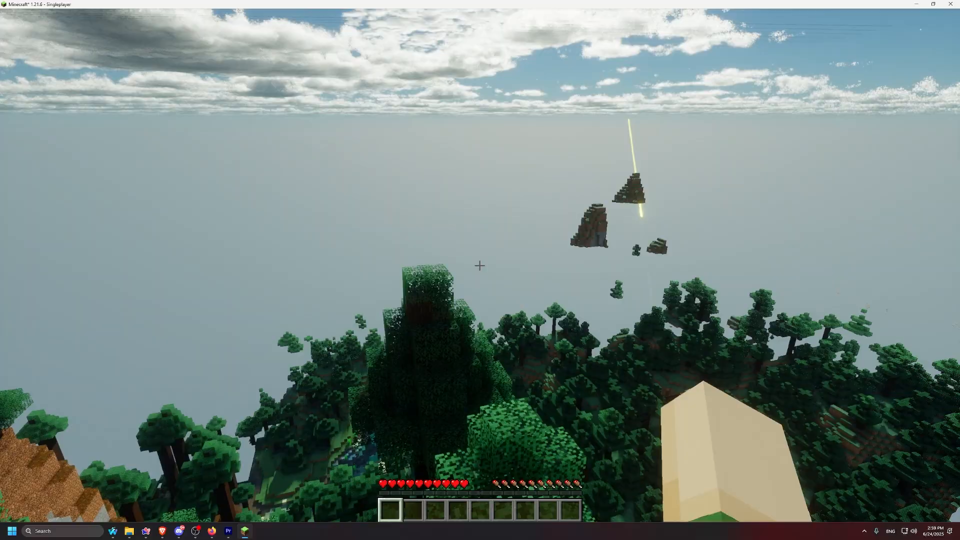
{"action": "mouse_move", "coordinate": [480, 265]}
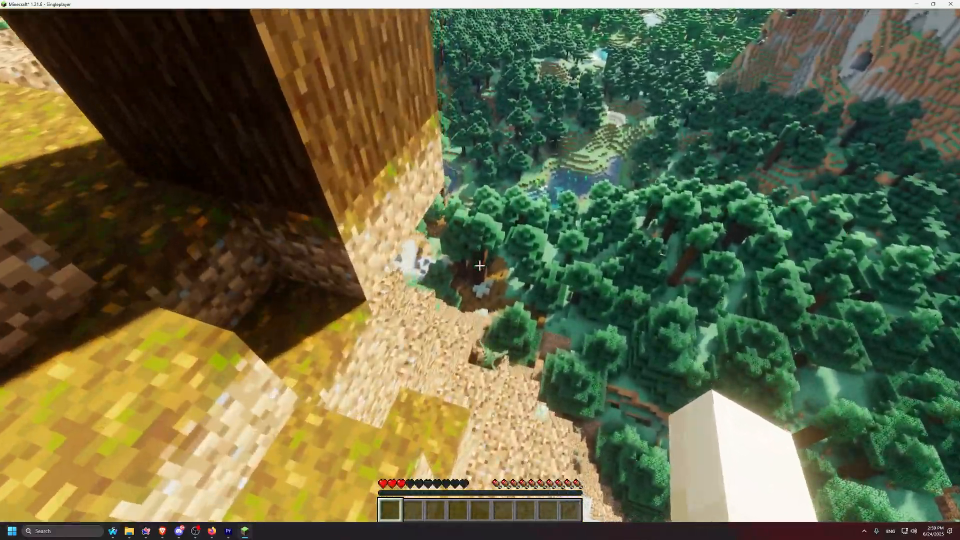
{"action": "mouse_move", "coordinate": [480, 265]}
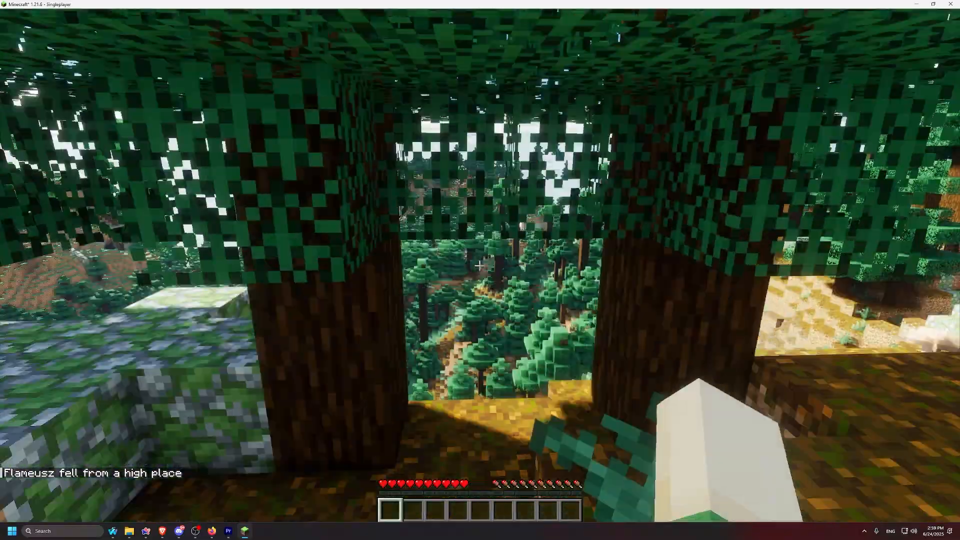
Bring up the Shader Packs screen from the world with deritive shaders active.
{"action": "key", "text": "Escape"}
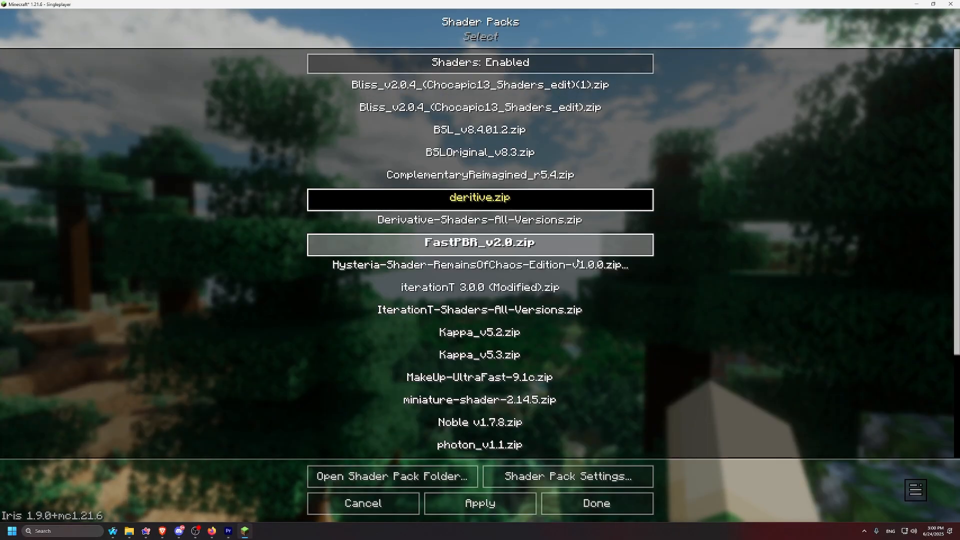
Review the deritive pack's Atmospherics and Lighting settings pages, then leave the configure screen.
{"action": "left_click", "coordinate": [569, 476]}
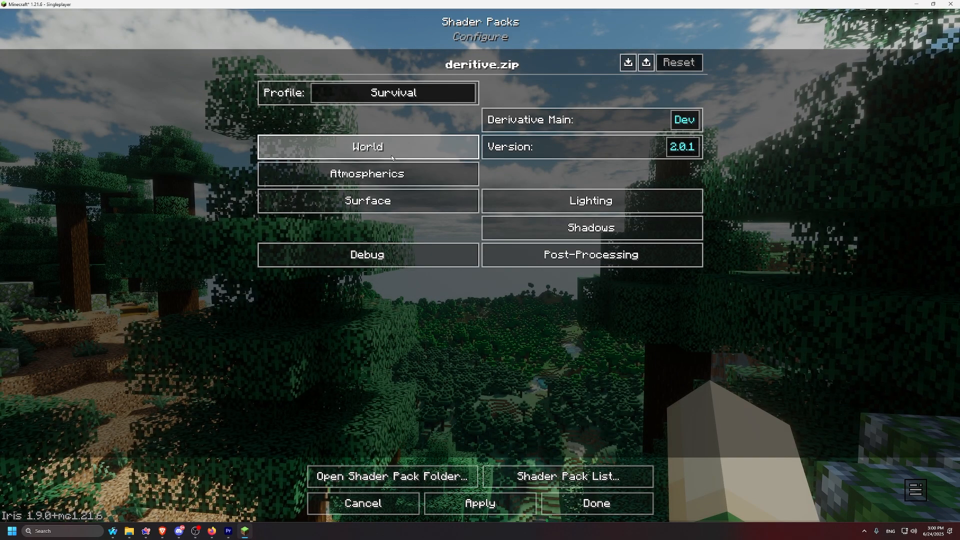
{"action": "left_click", "coordinate": [366, 173]}
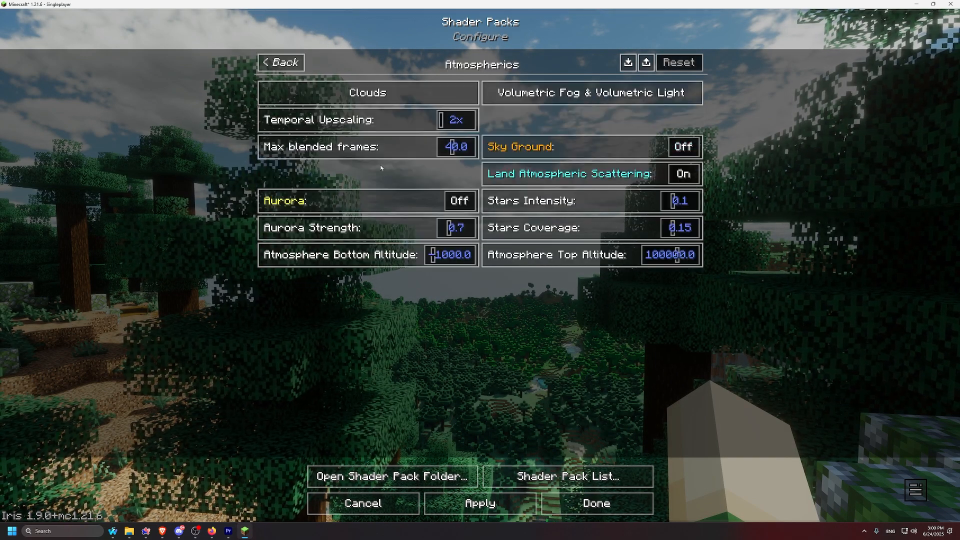
{"action": "left_click", "coordinate": [280, 62]}
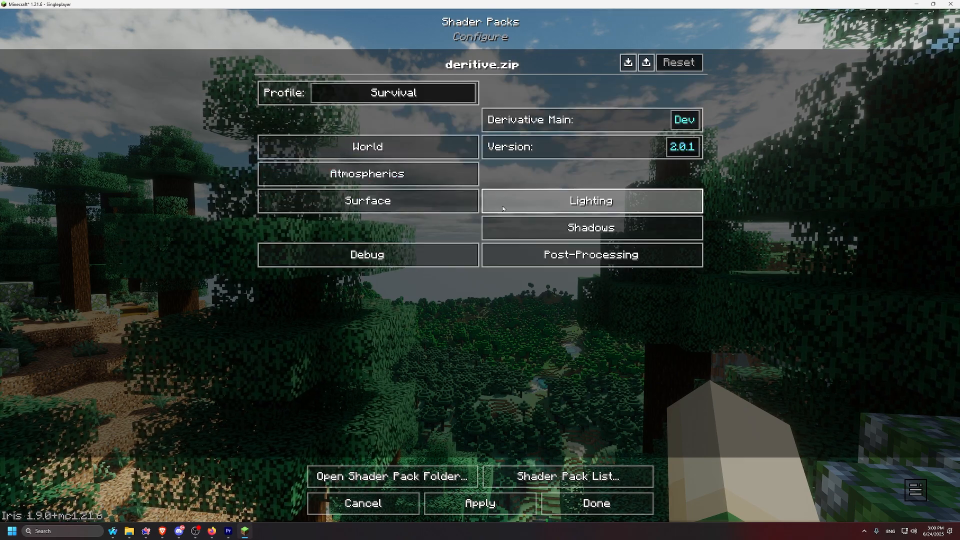
{"action": "left_click", "coordinate": [365, 255]}
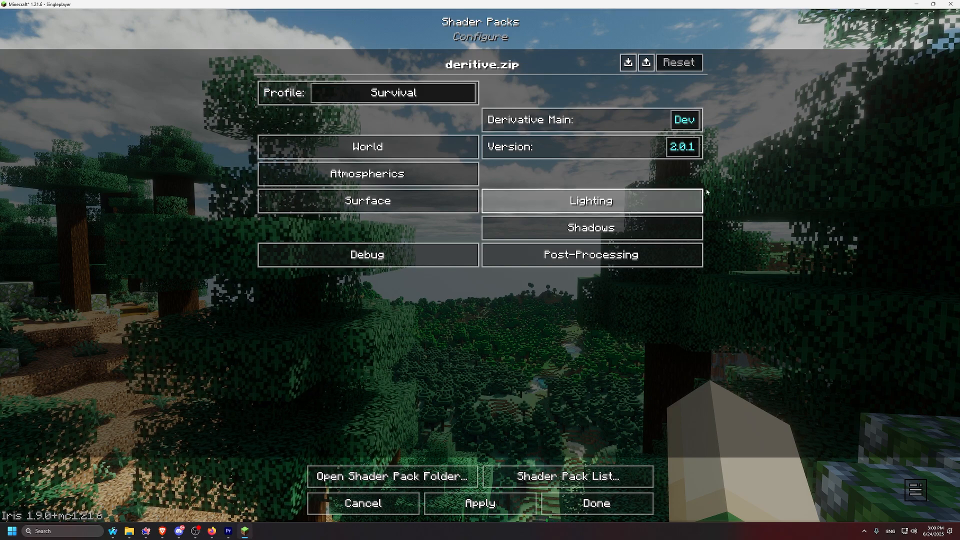
{"action": "left_click", "coordinate": [594, 503]}
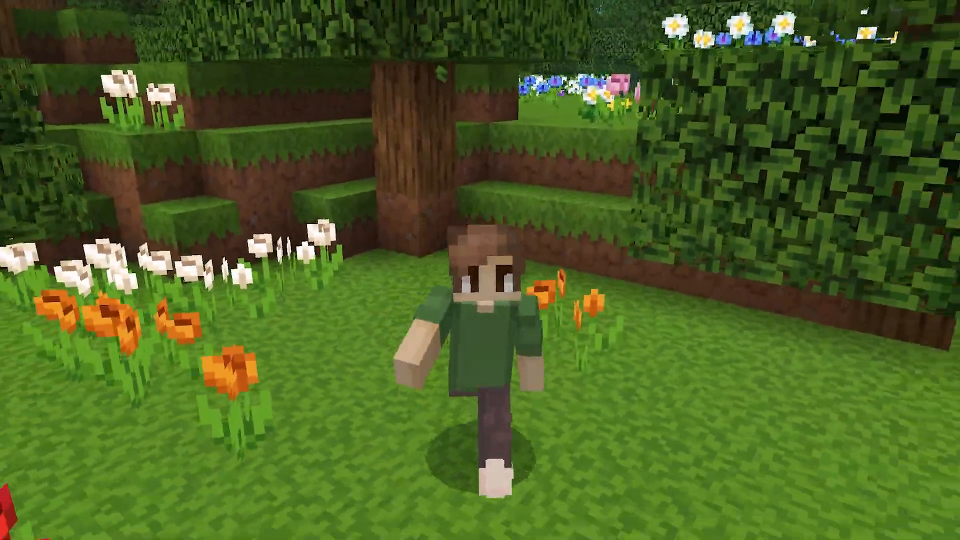